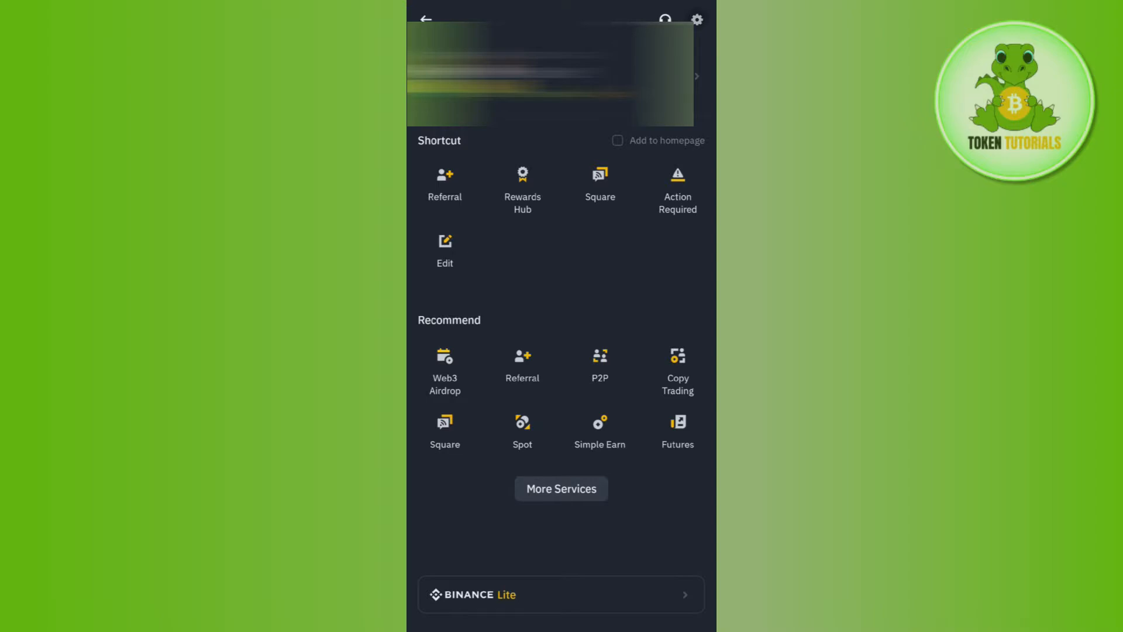
# Go to the app Settings page from the profile screen
pyautogui.click(695, 20)
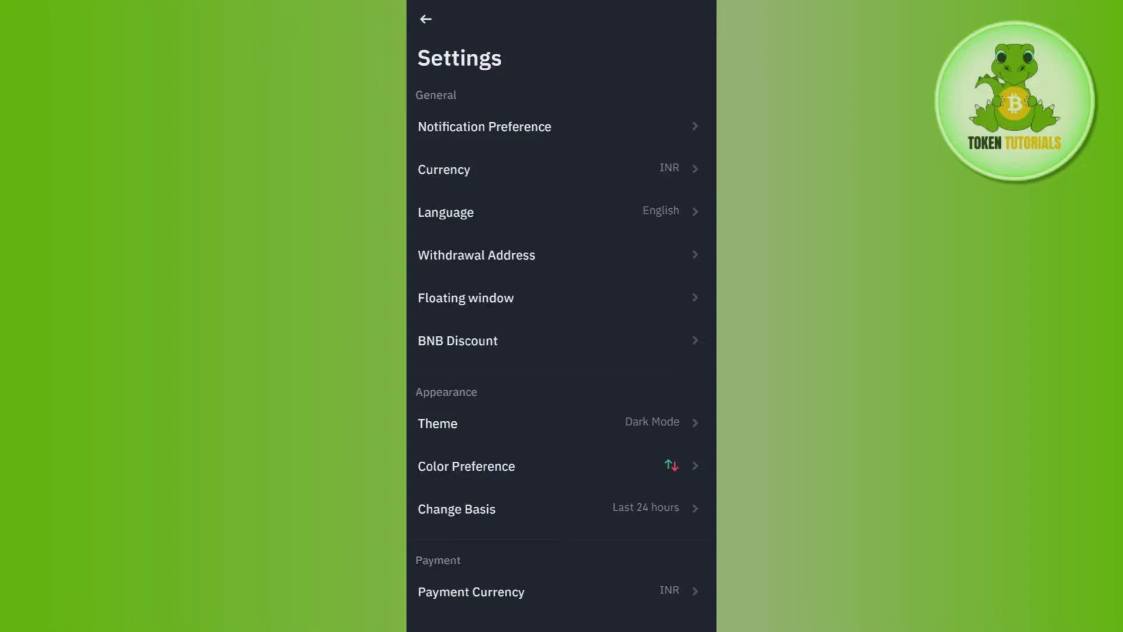
# Go to the Withdrawal Address page listing saved addresses with whitelist on
pyautogui.click(477, 255)
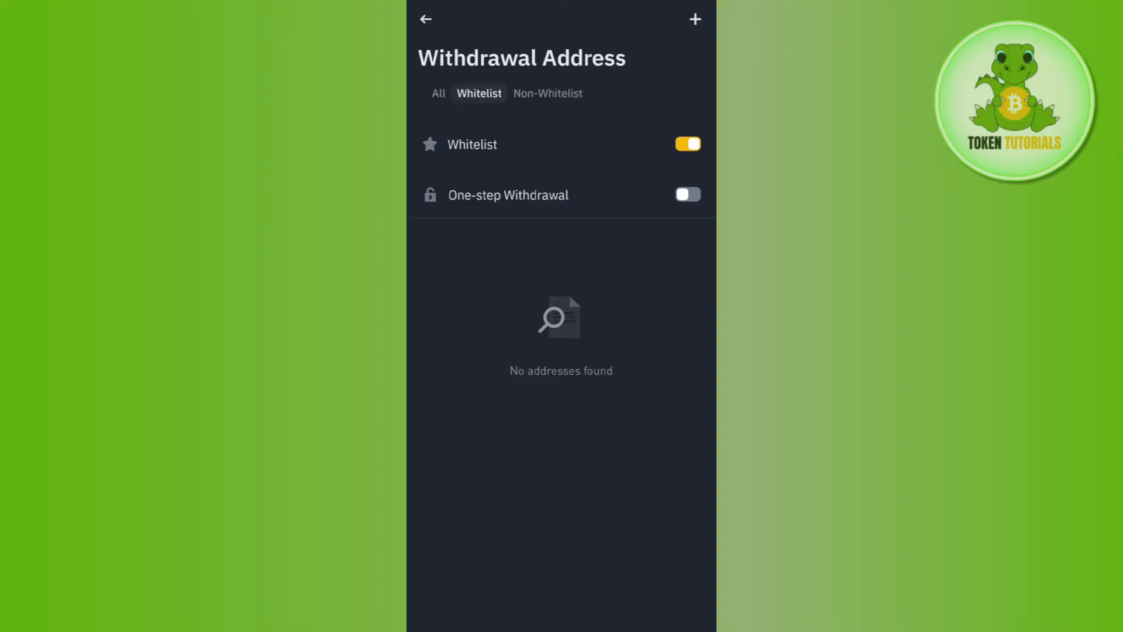
# Start a new withdrawal address with 'Add to whitelist' already ticked
pyautogui.click(693, 19)
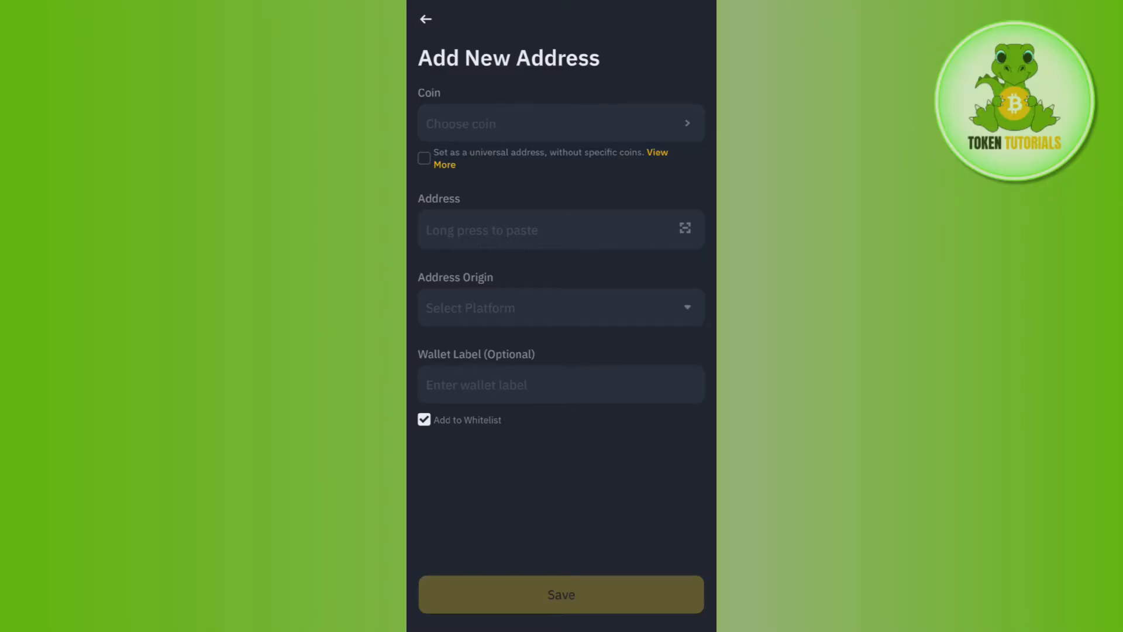
# Tick 'Set as a universal address' and bring up the network choices
pyautogui.click(423, 158)
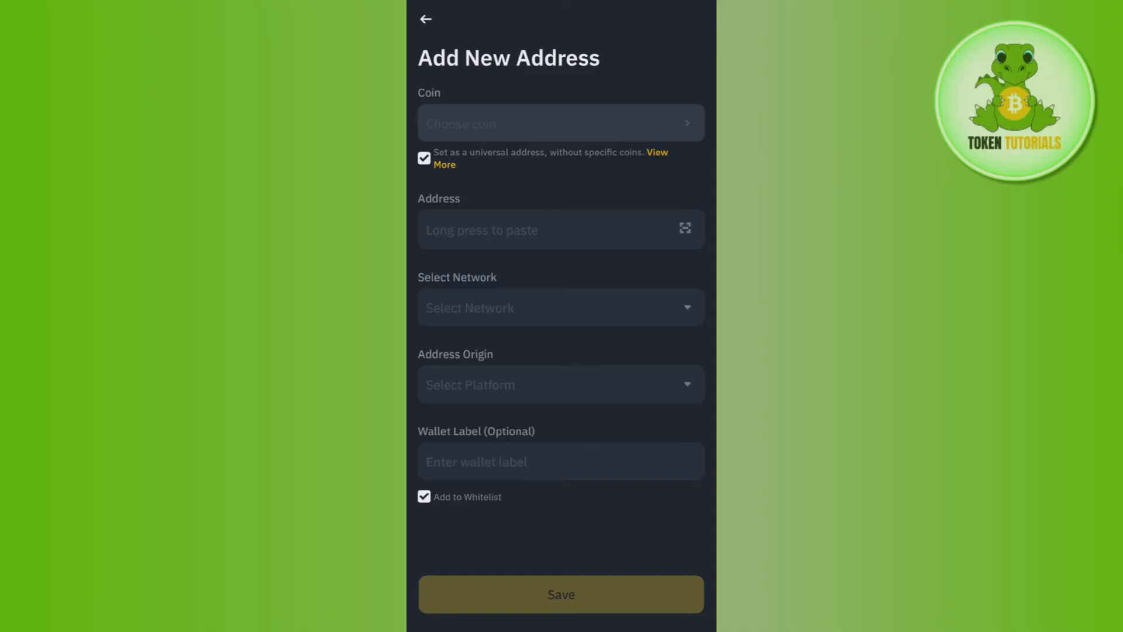
pyautogui.click(560, 308)
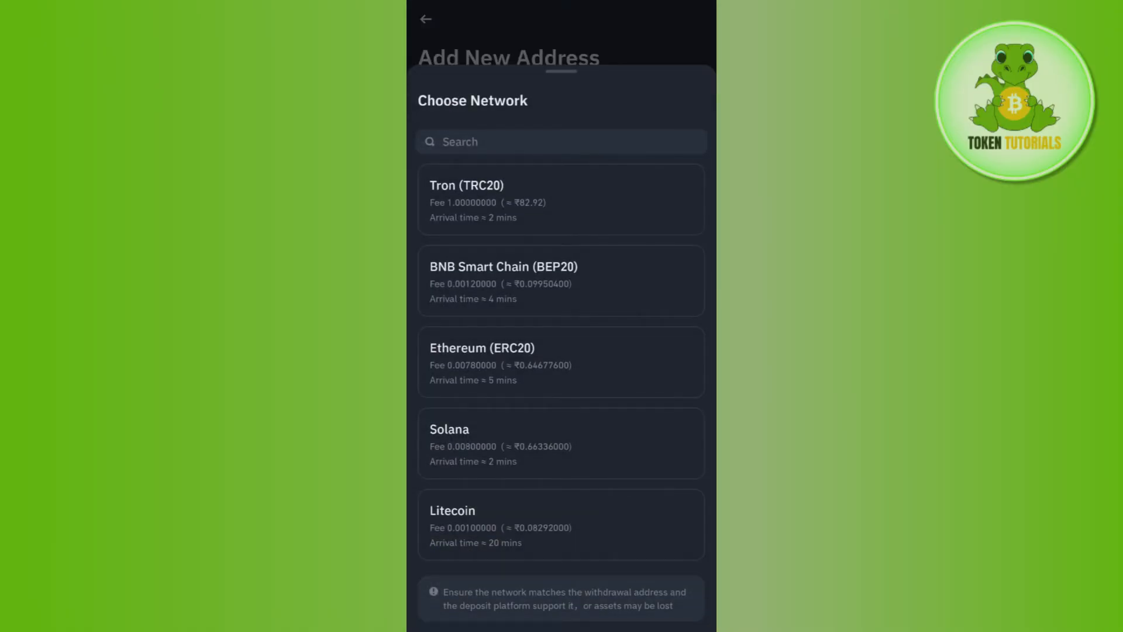
# Scroll through the Choose Network list without picking a network
pyautogui.scroll(-3)
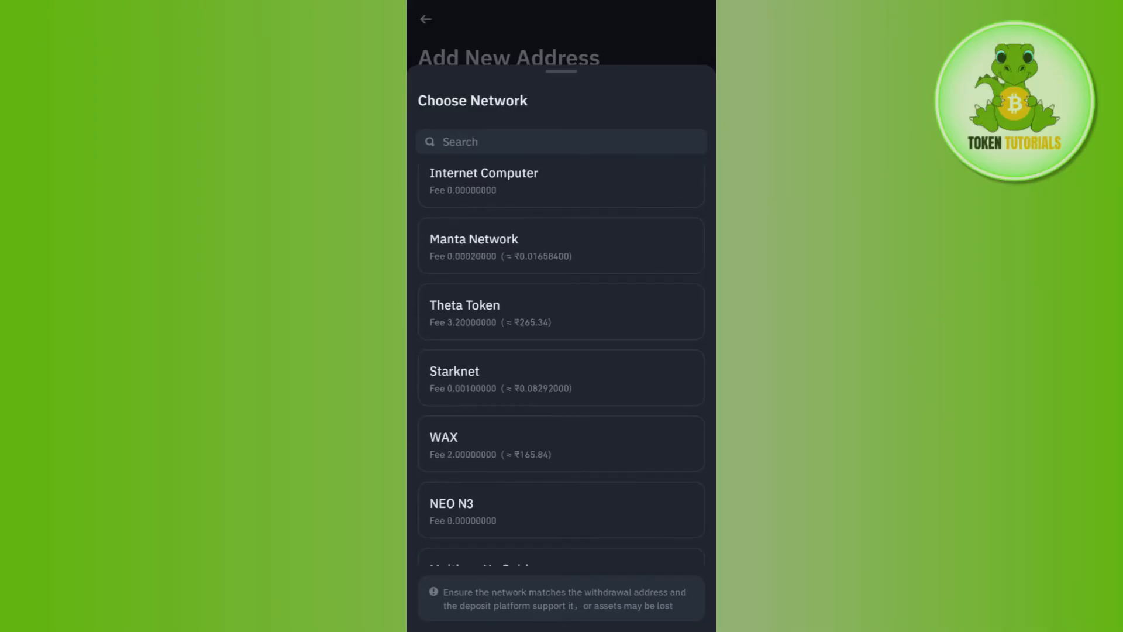
pyautogui.scroll(-3)
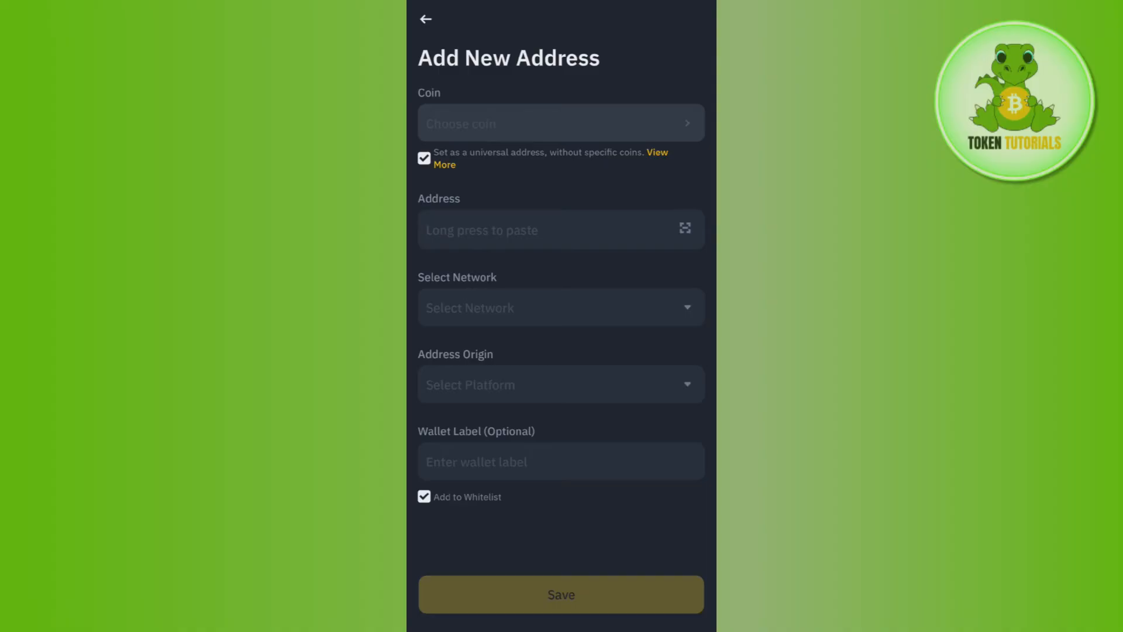
# Set the address origin to Wallet and bring up the wallet platform list
pyautogui.click(561, 383)
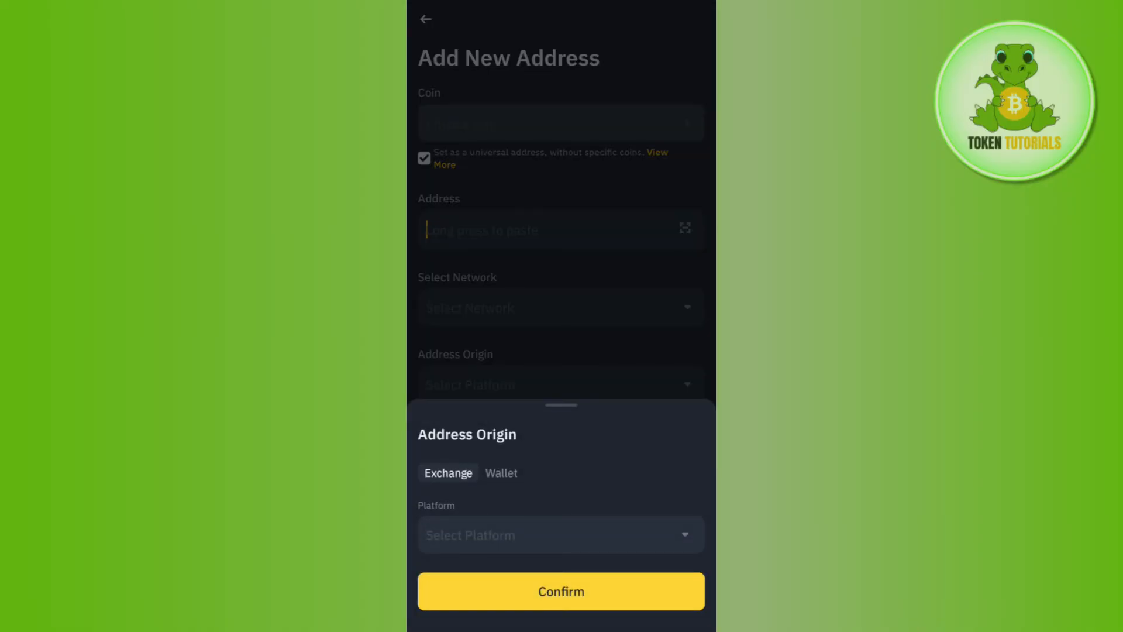
pyautogui.click(502, 472)
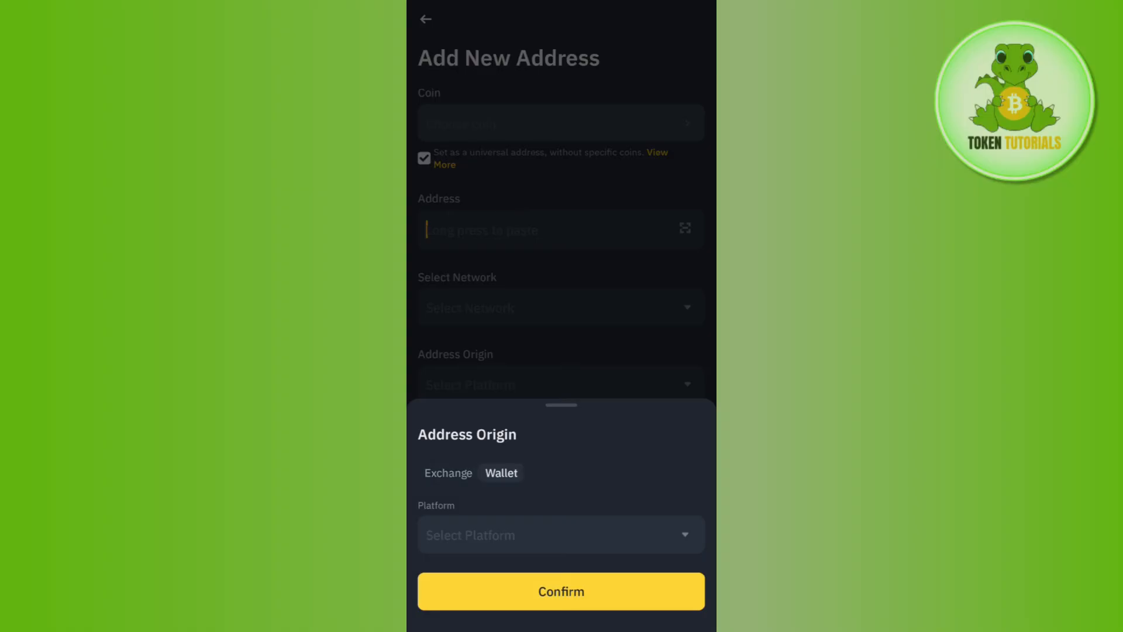
pyautogui.click(560, 534)
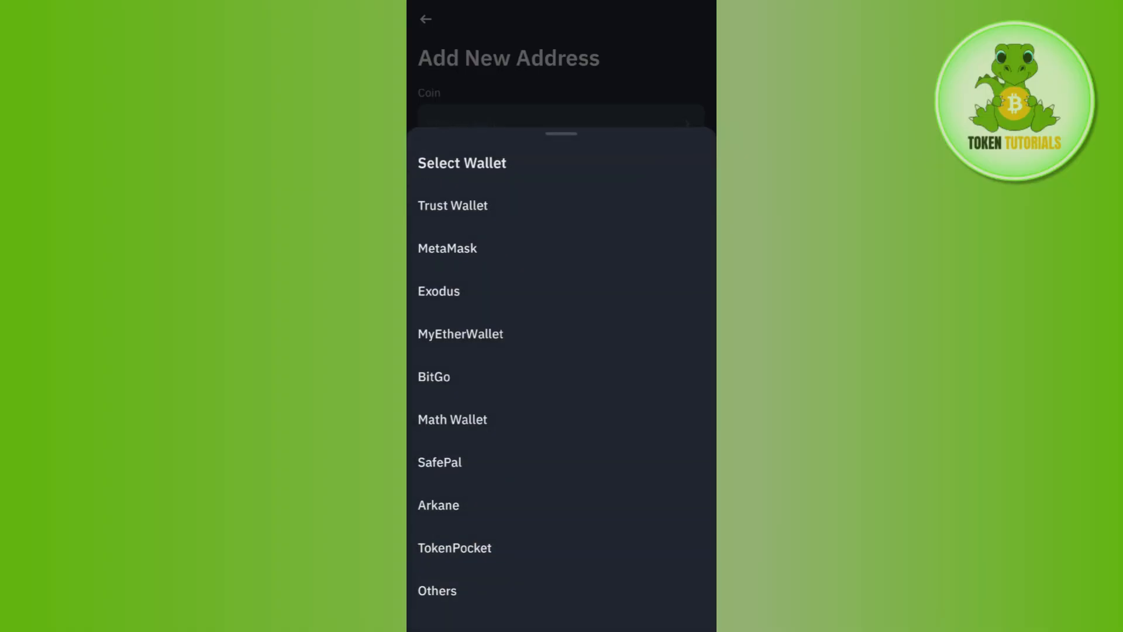